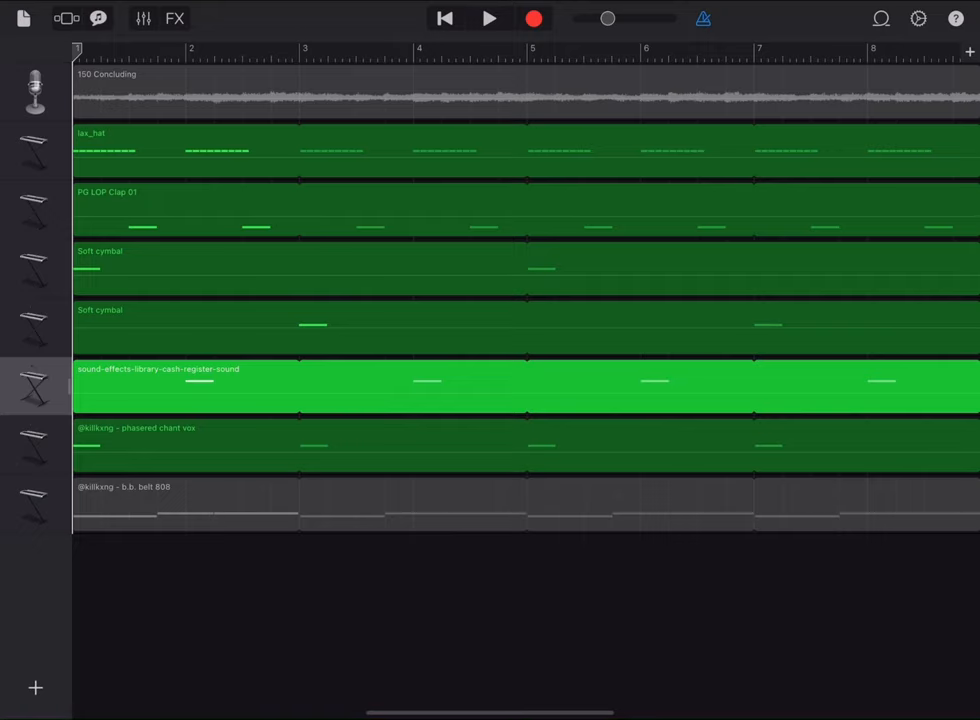
# Select the 150 Concluding sample-loop track.
pyautogui.click(37, 90)
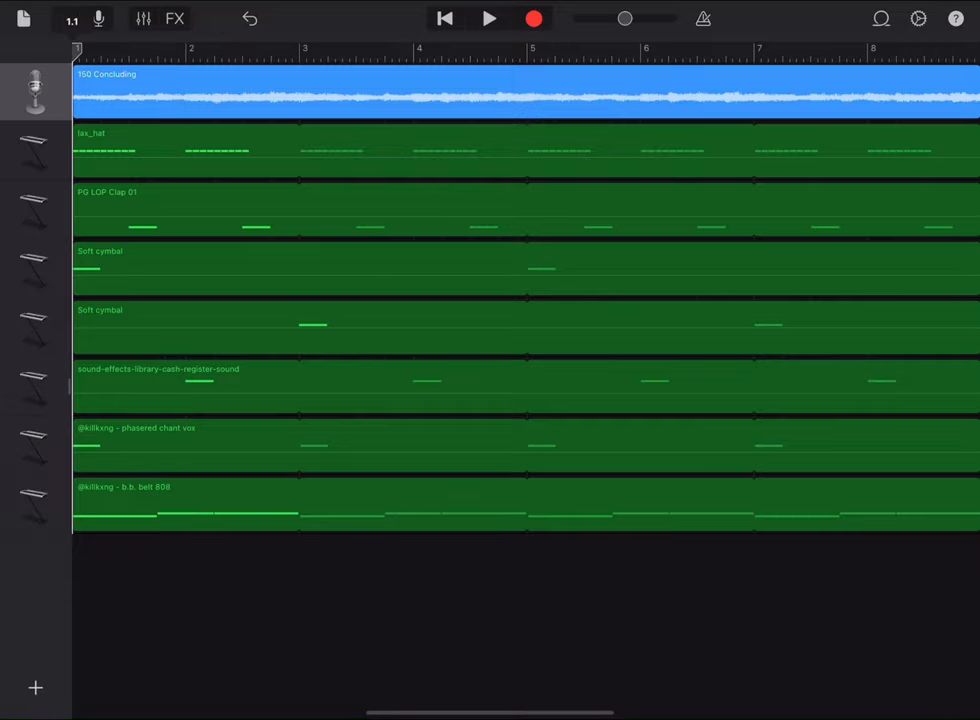
# Stop playback and view the lax_hat hi-hat track's Flanger settings in Track Controls.
pyautogui.click(37, 92)
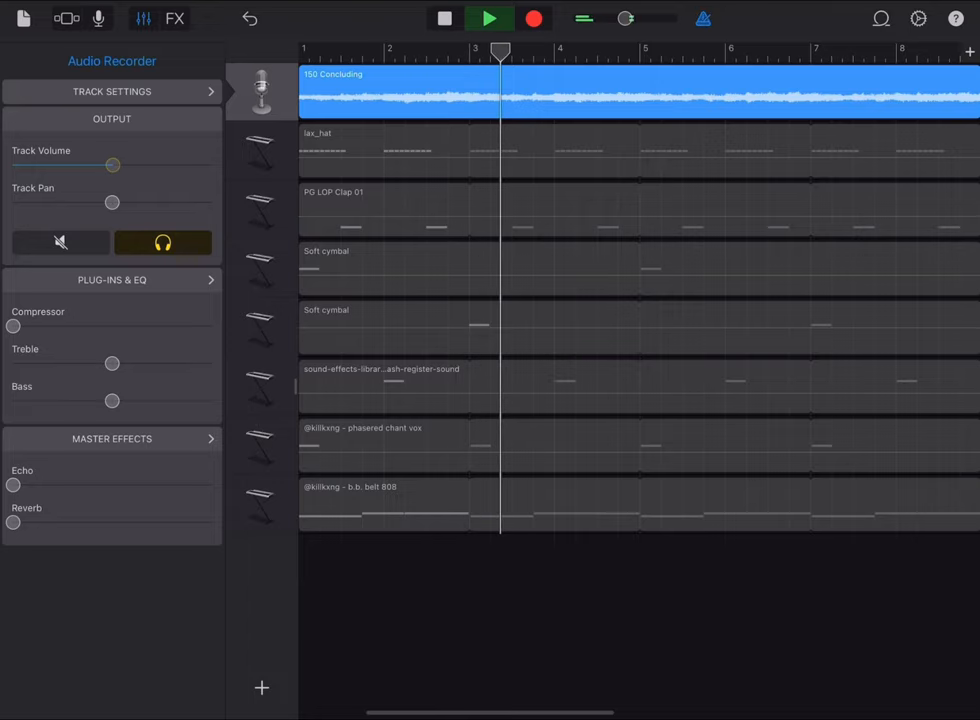
pyautogui.click(489, 18)
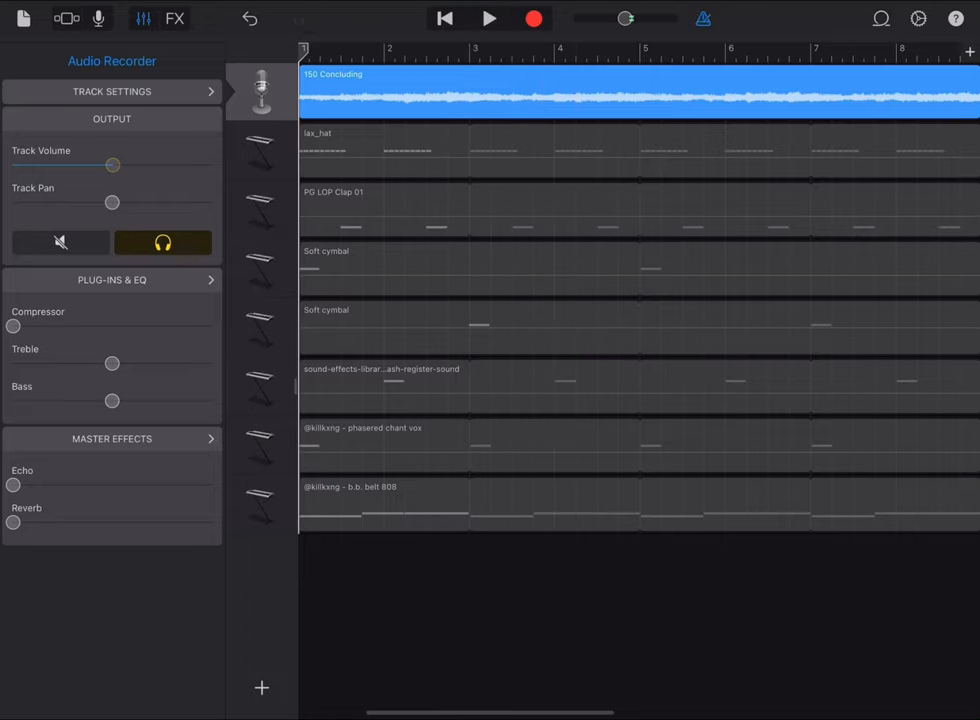
pyautogui.click(260, 150)
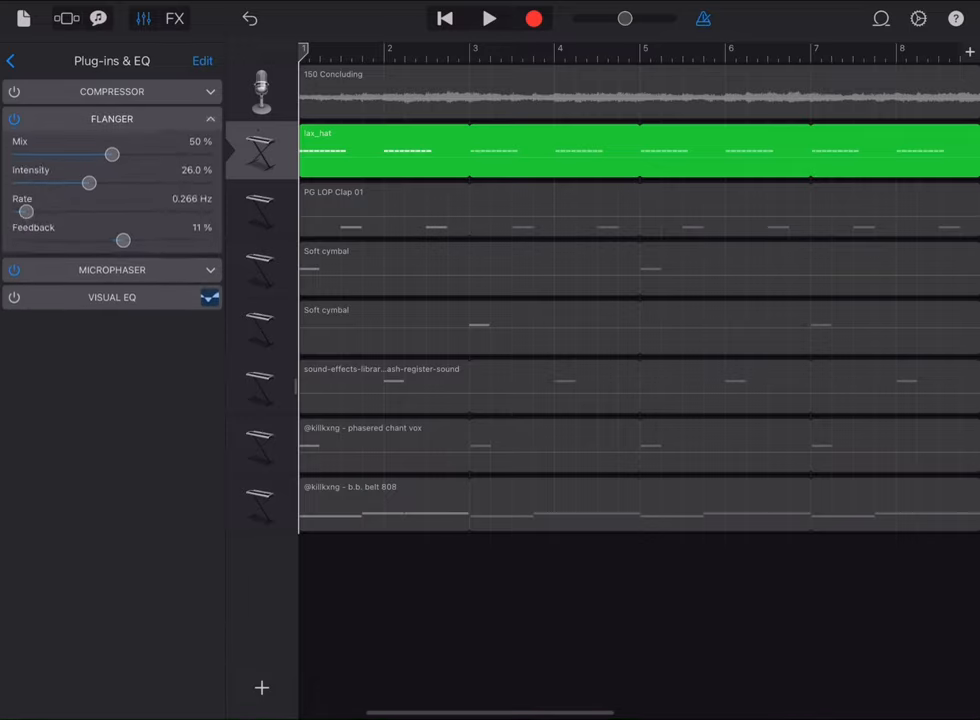
# Return to the hi-hat's main settings and open its region in the note editor.
pyautogui.click(11, 61)
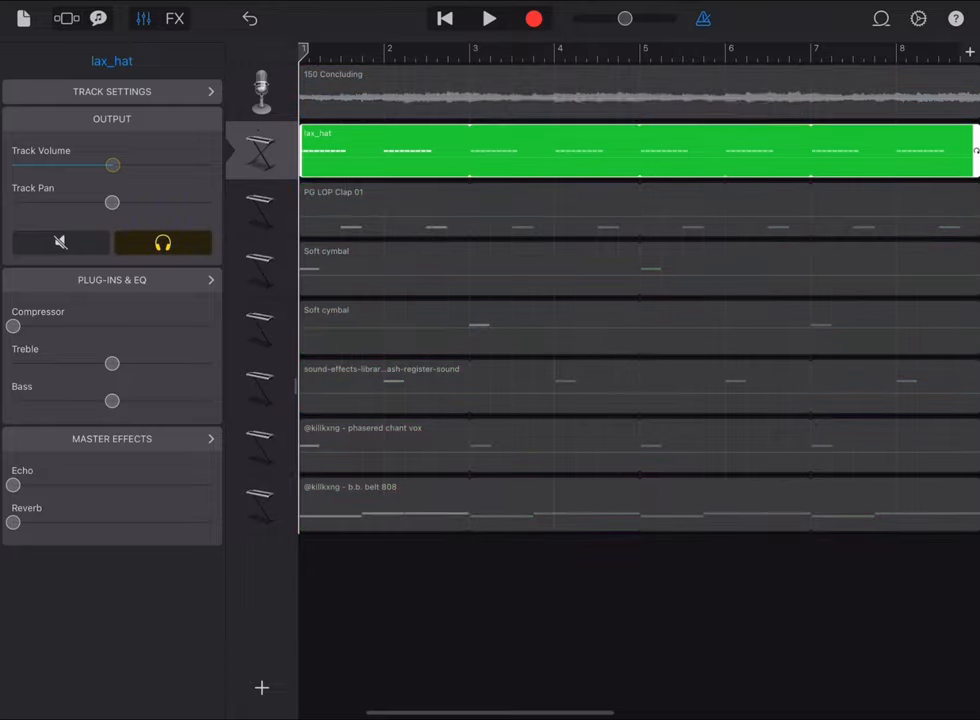
pyautogui.doubleClick(635, 150)
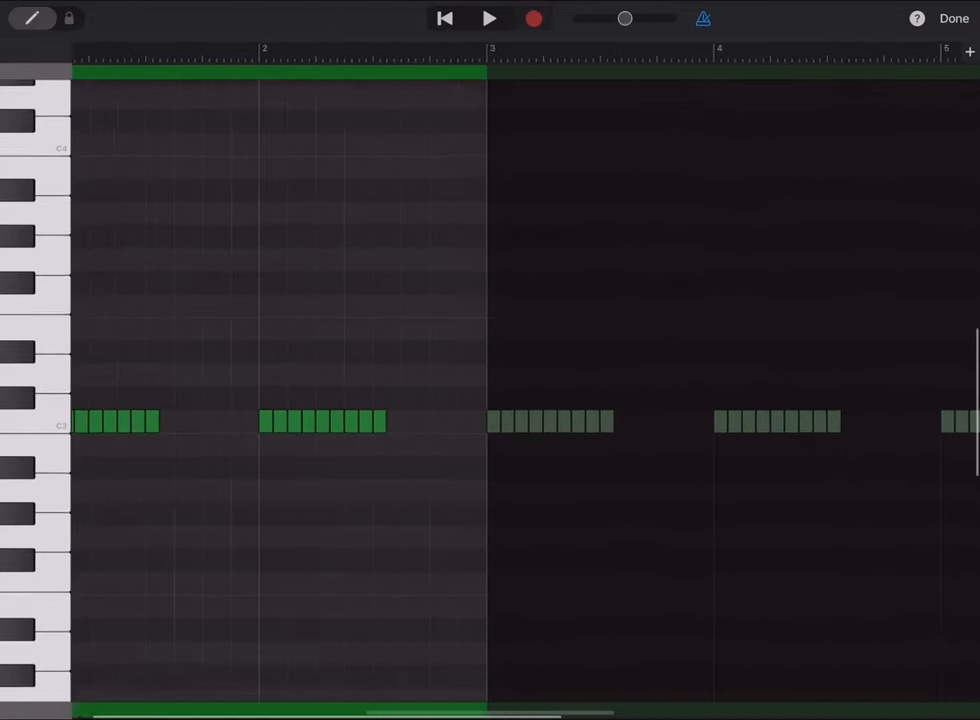
# Add short rolled notes between bars 1 and 2 with the pencil tool, then play.
pyautogui.click(489, 18)
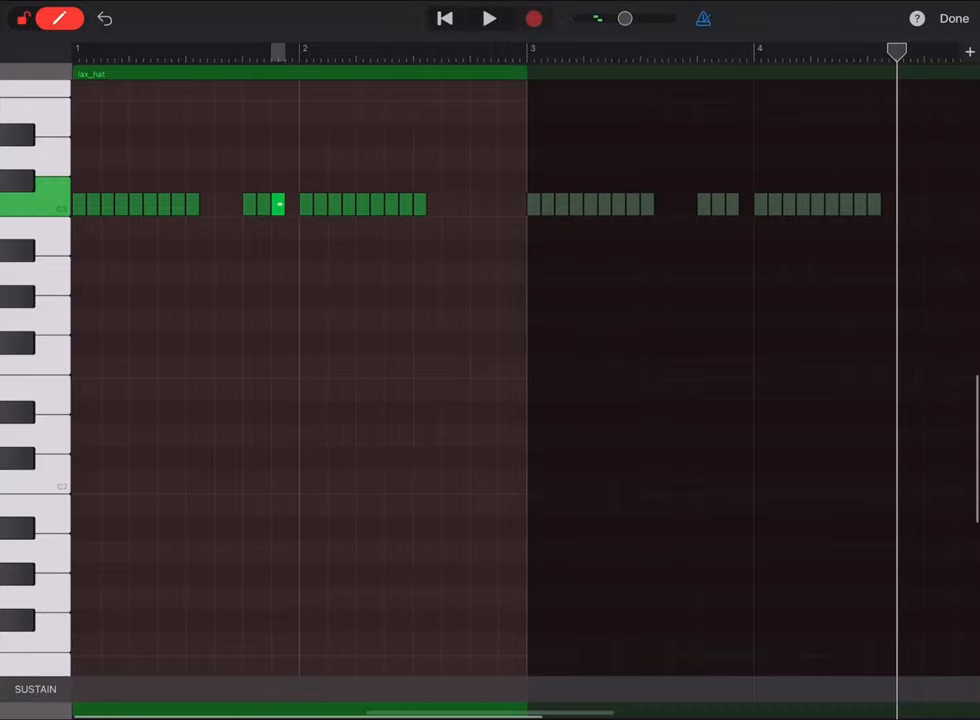
pyautogui.click(489, 18)
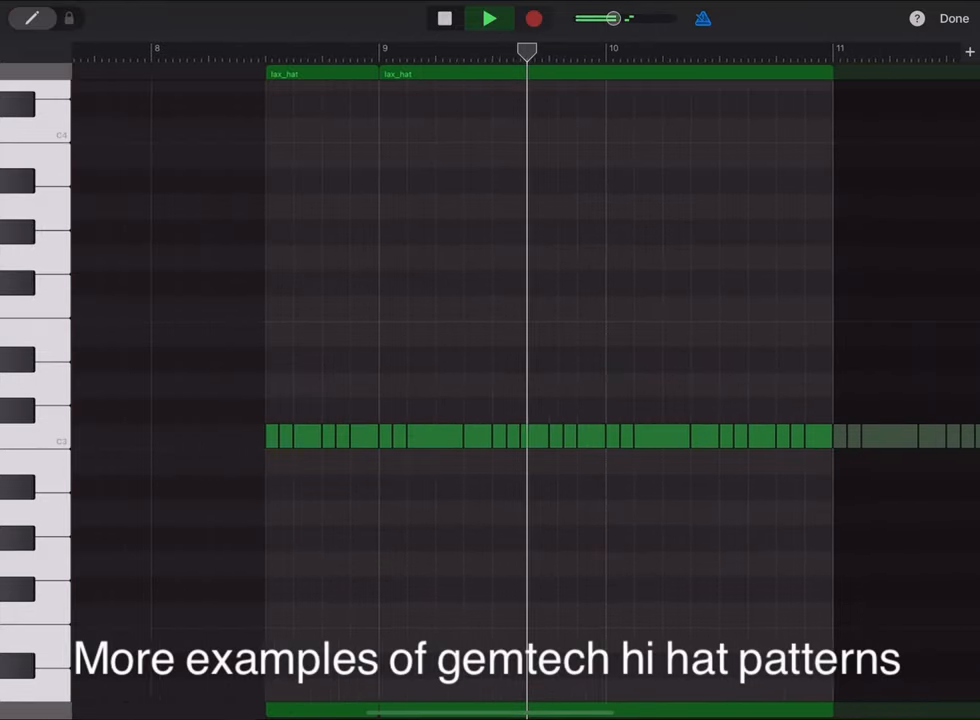
# Play the PG LOP Hihat Classic 2 pattern, then return to the track overview.
pyautogui.hscroll(3)
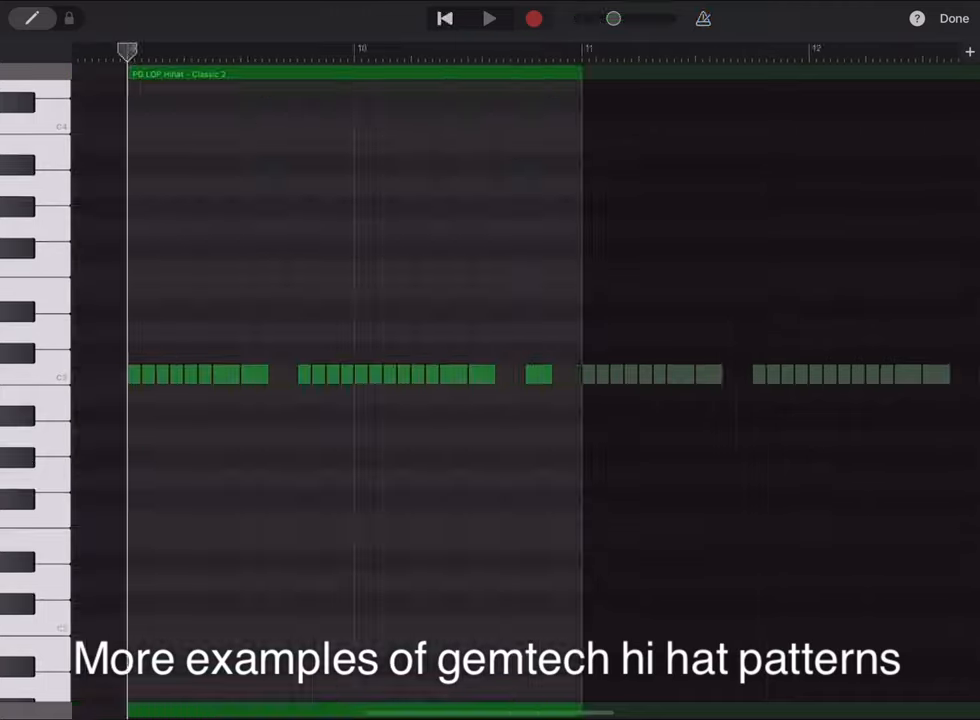
pyautogui.click(489, 18)
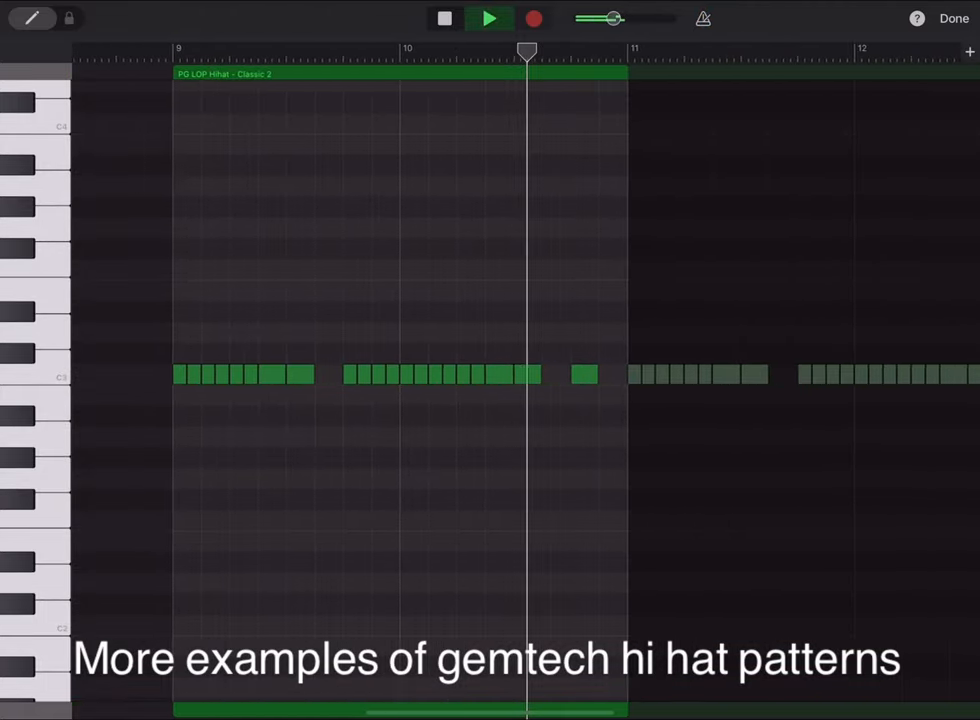
pyautogui.hscroll(3)
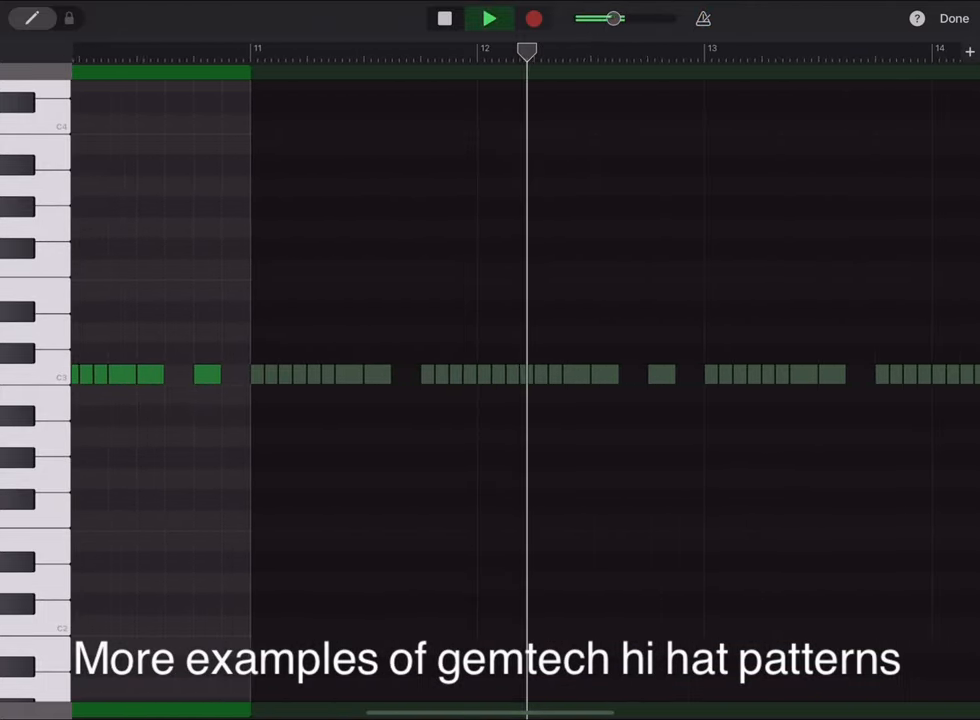
pyautogui.click(952, 18)
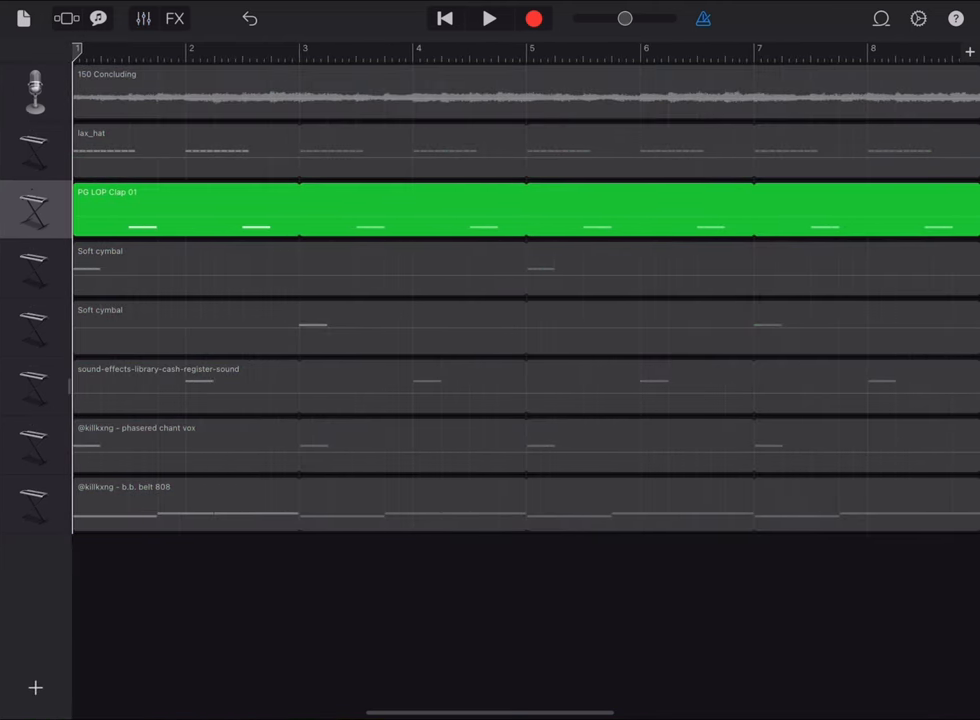
# Select the cash-register sound-effect track and show its volume, pan, EQ and effects.
pyautogui.click(489, 18)
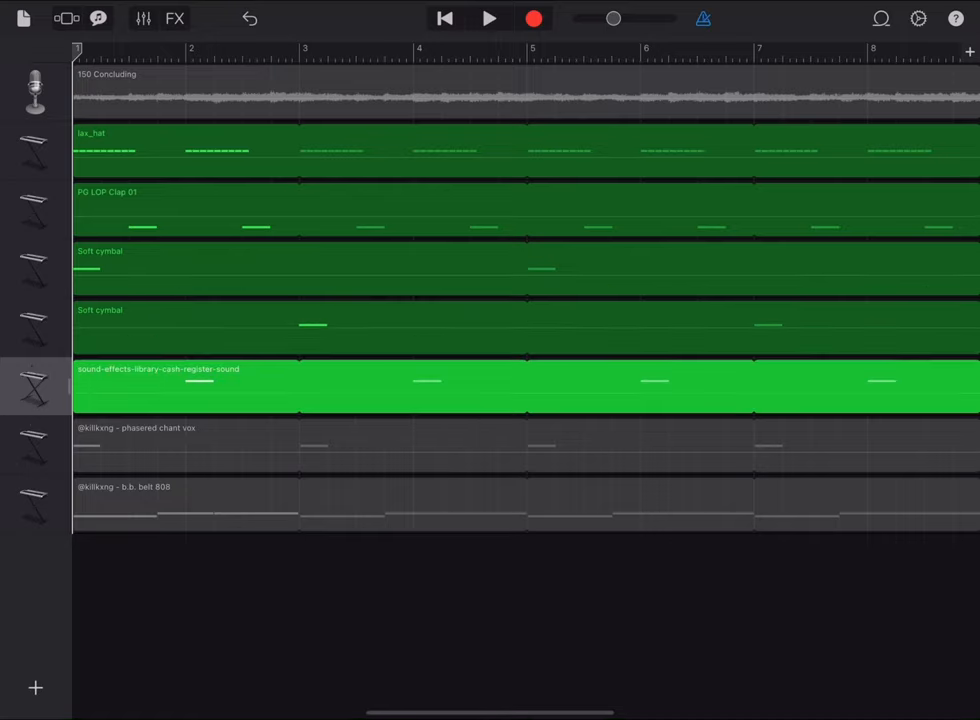
pyautogui.click(35, 150)
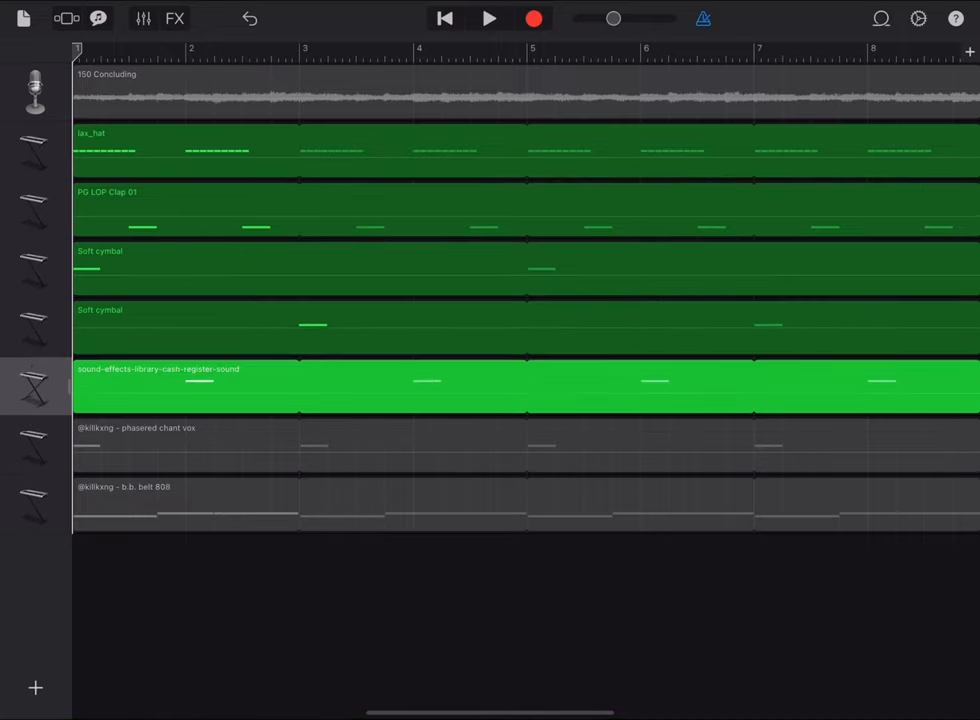
pyautogui.click(489, 18)
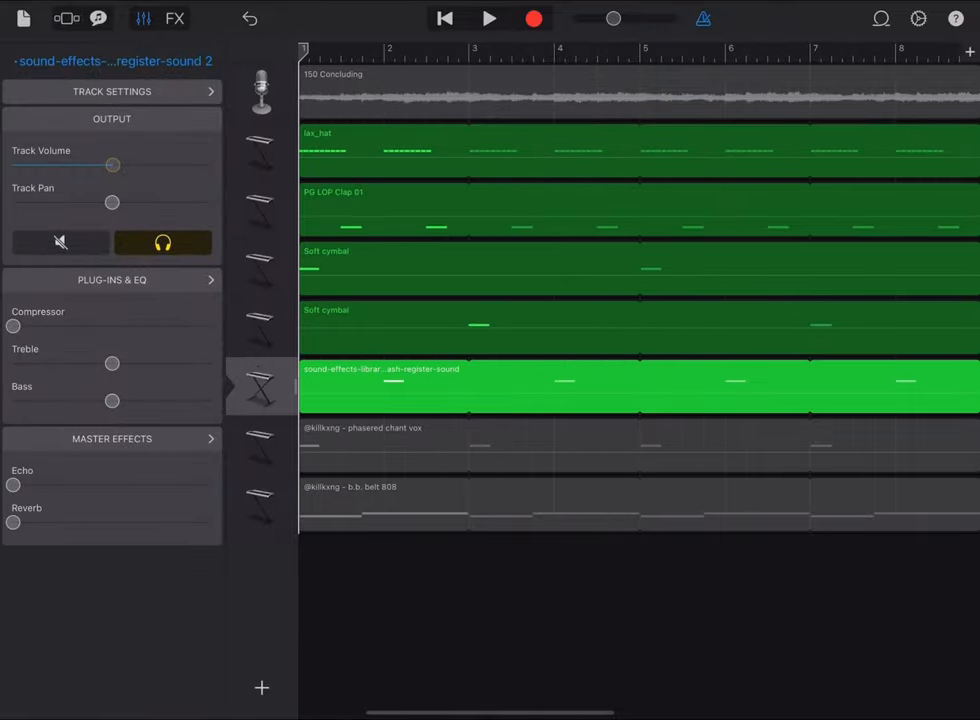
# Review the chant vox track's Track Echo plug-in, then close Track Controls.
pyautogui.click(640, 445)
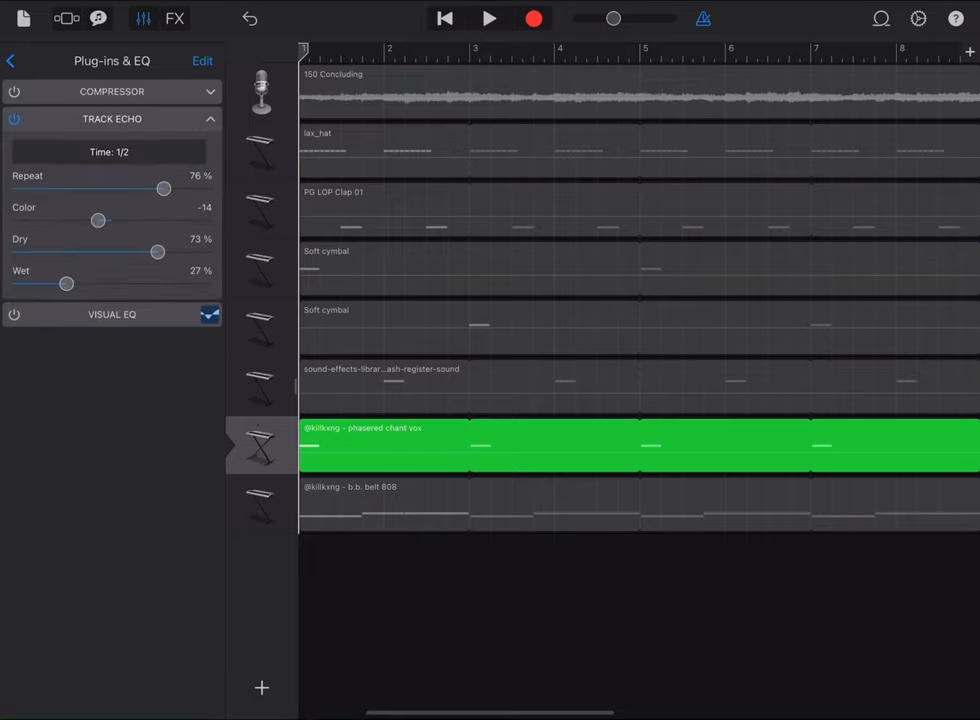
pyautogui.click(11, 61)
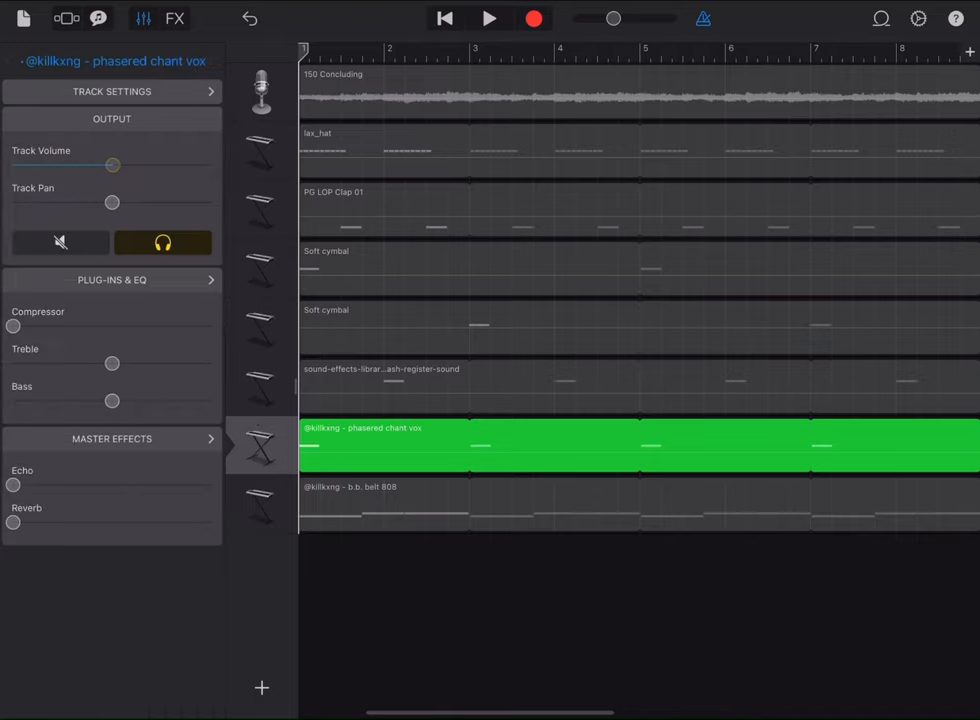
pyautogui.click(489, 18)
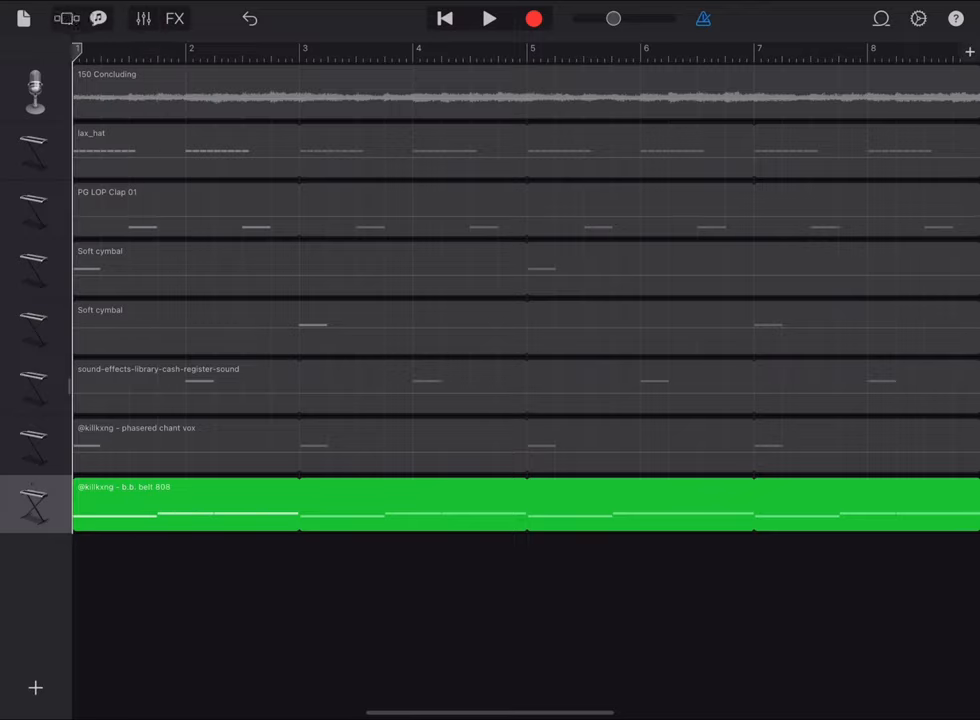
# Open the UntitledJan142024604PM project from My Songs.
pyautogui.click(489, 18)
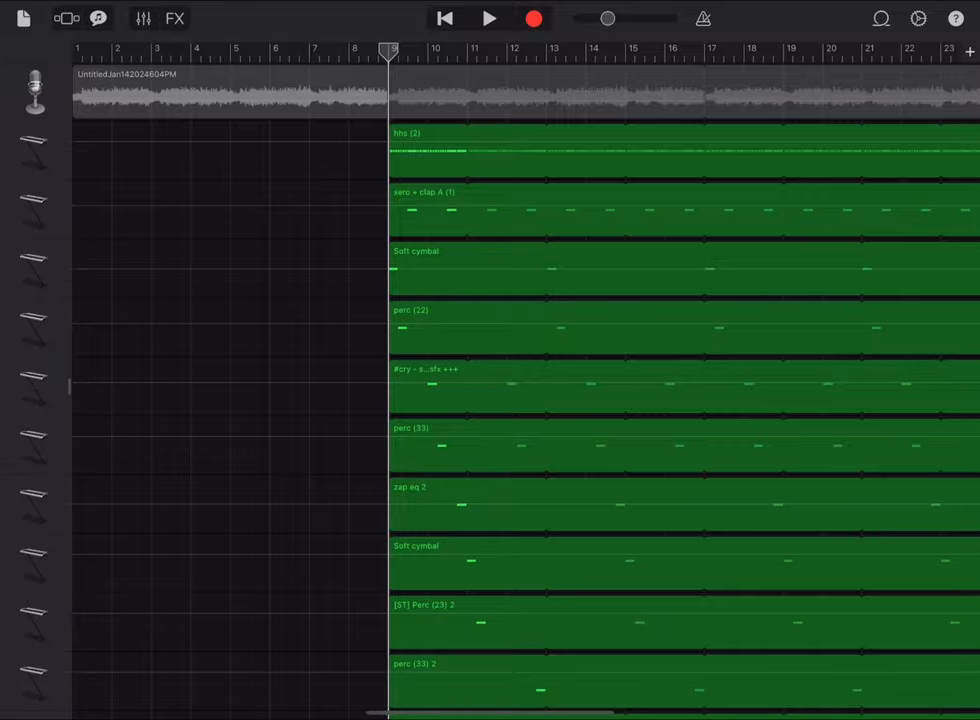
# Play the new project's percussion beat from bar 9.
pyautogui.scroll(-3)
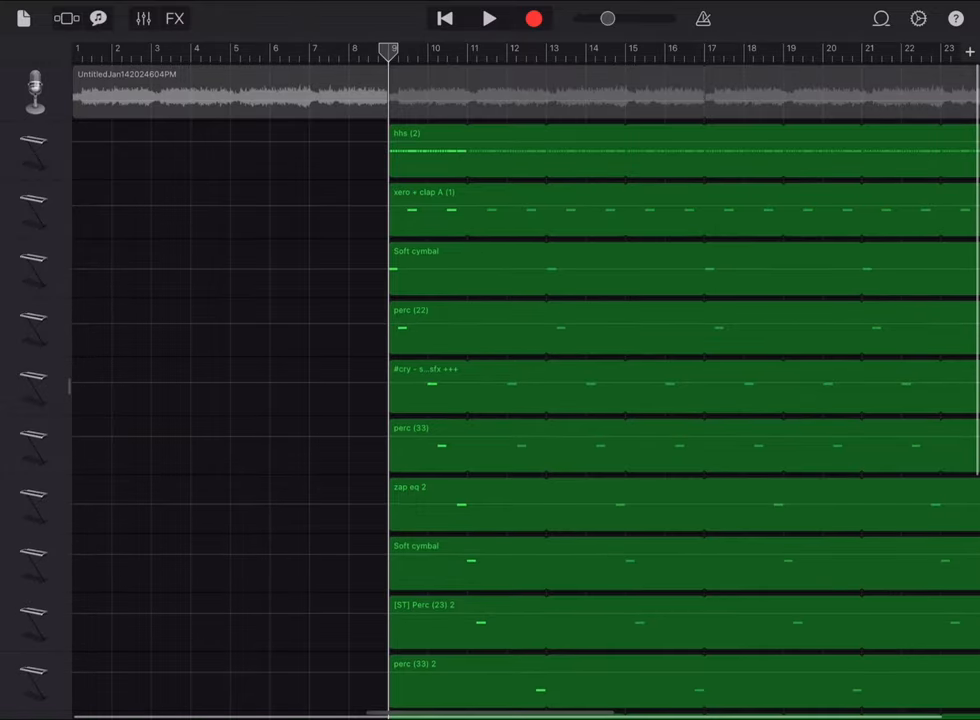
pyautogui.click(489, 18)
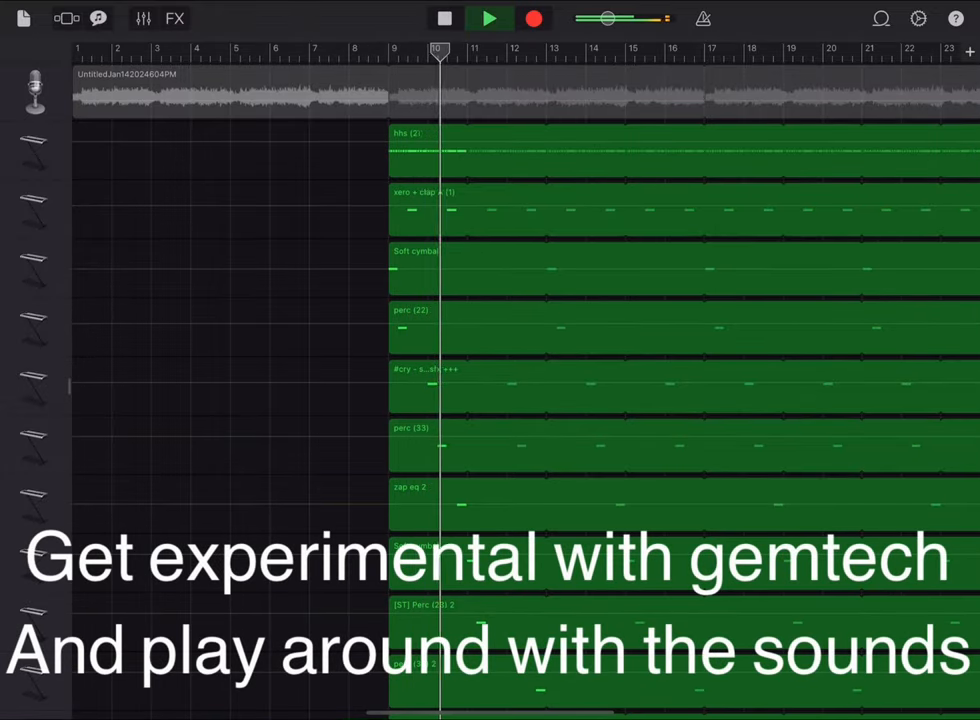